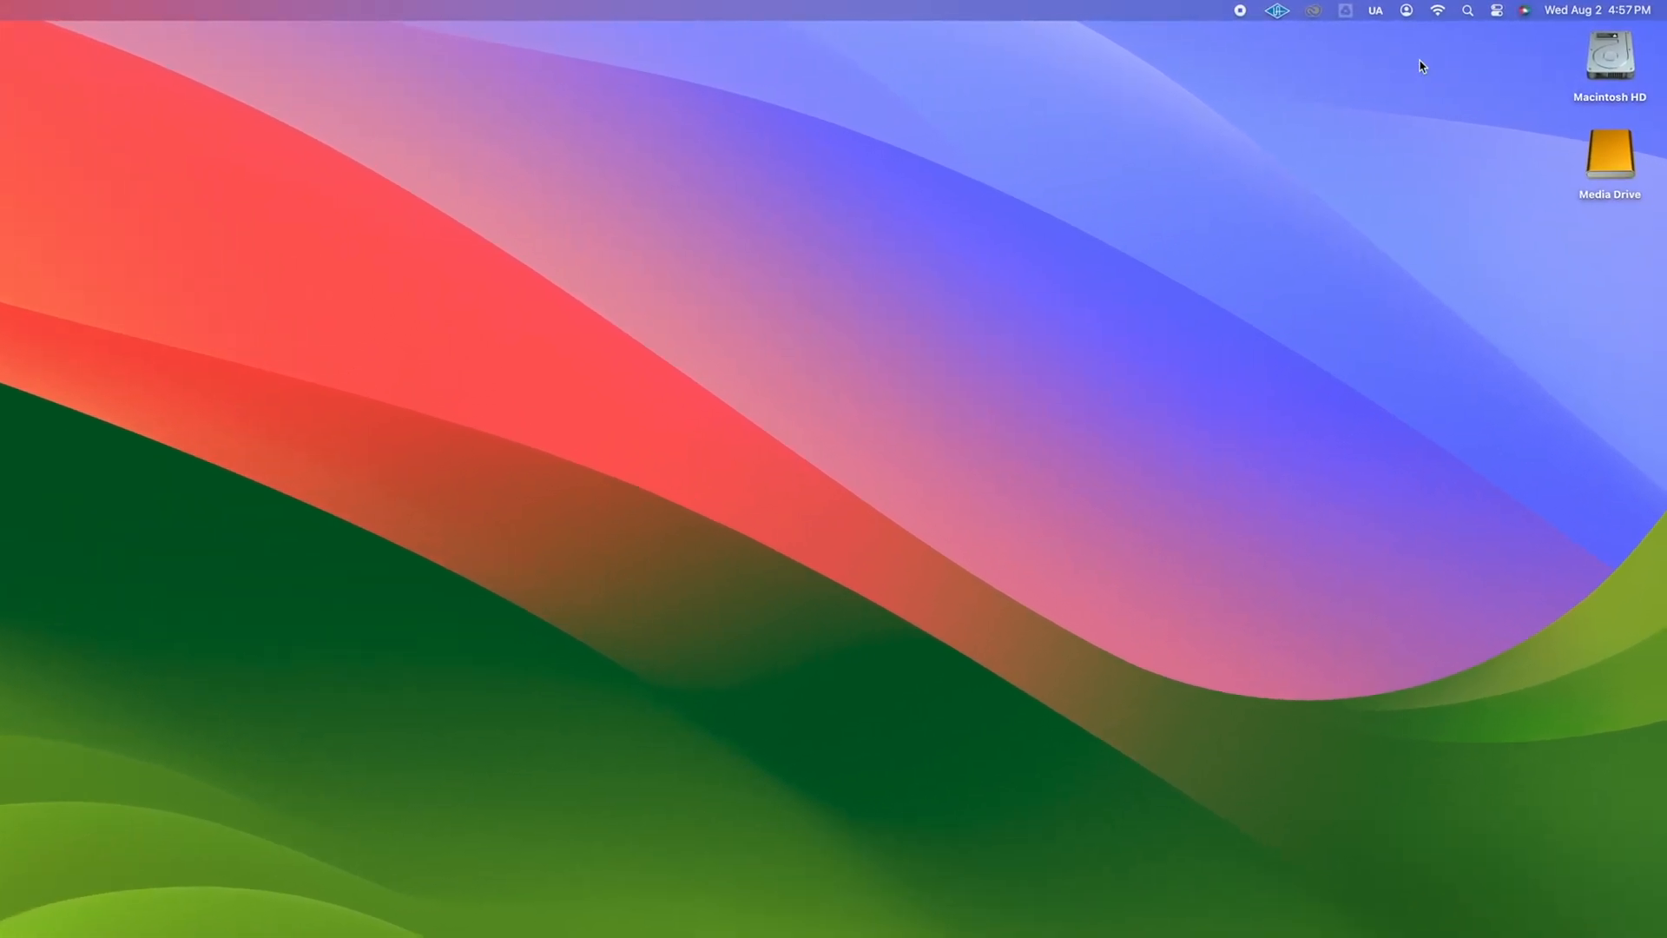
Search Spotlight for "terminal" to bring up the Terminal app
left_click(1468, 10)
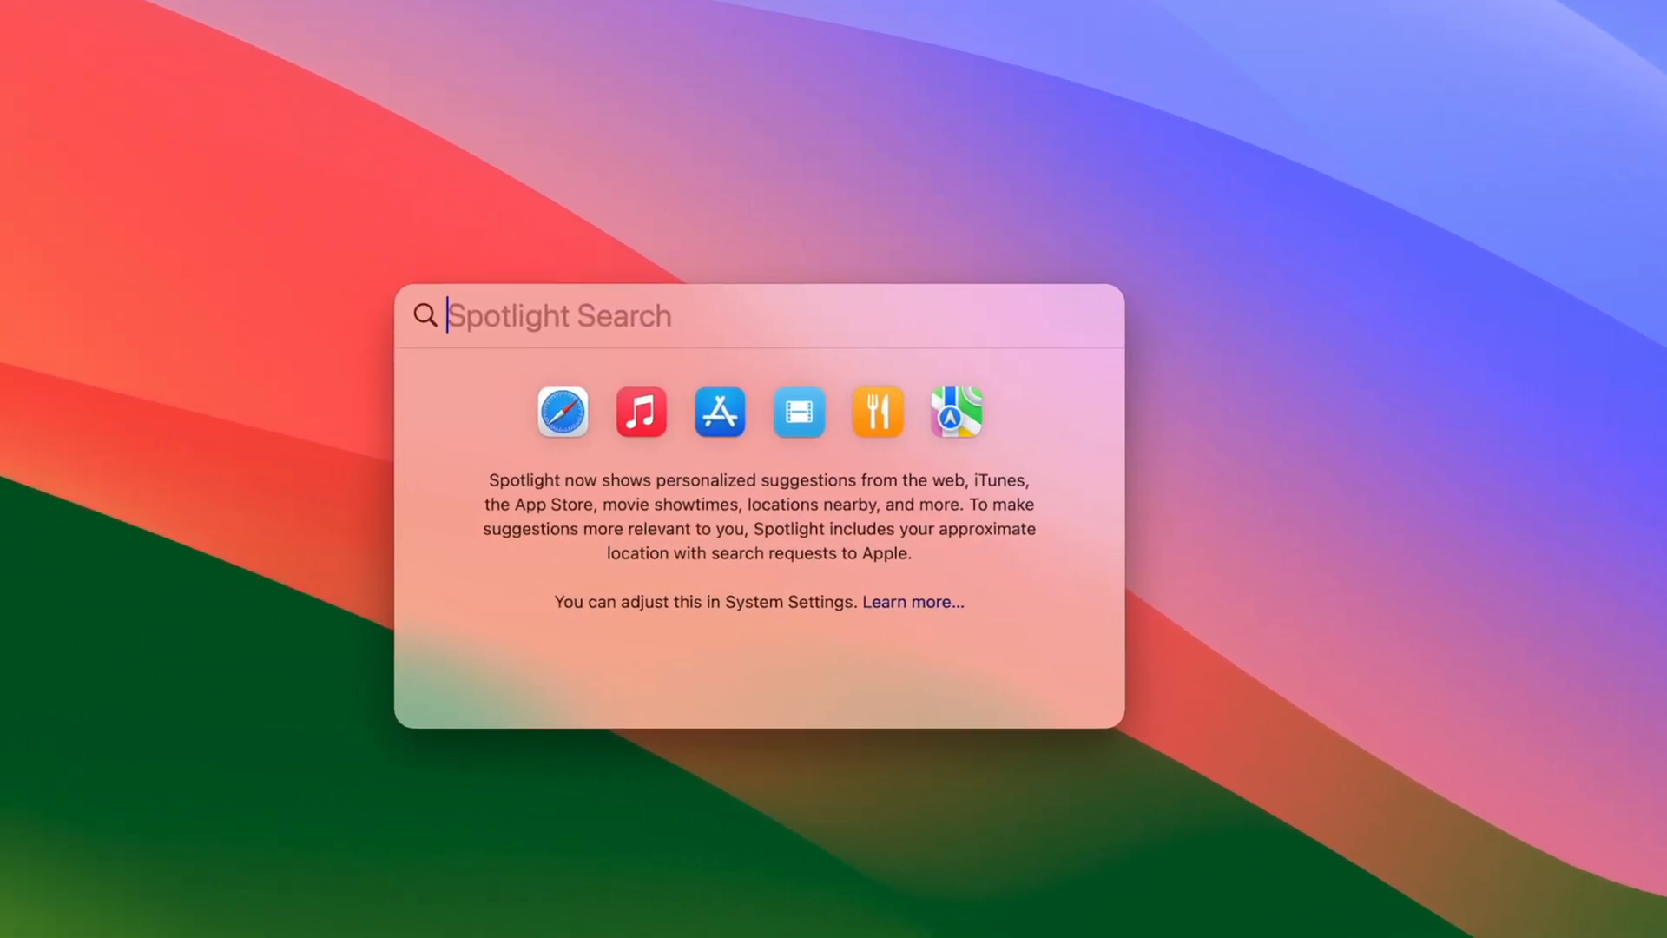
type("terminal")
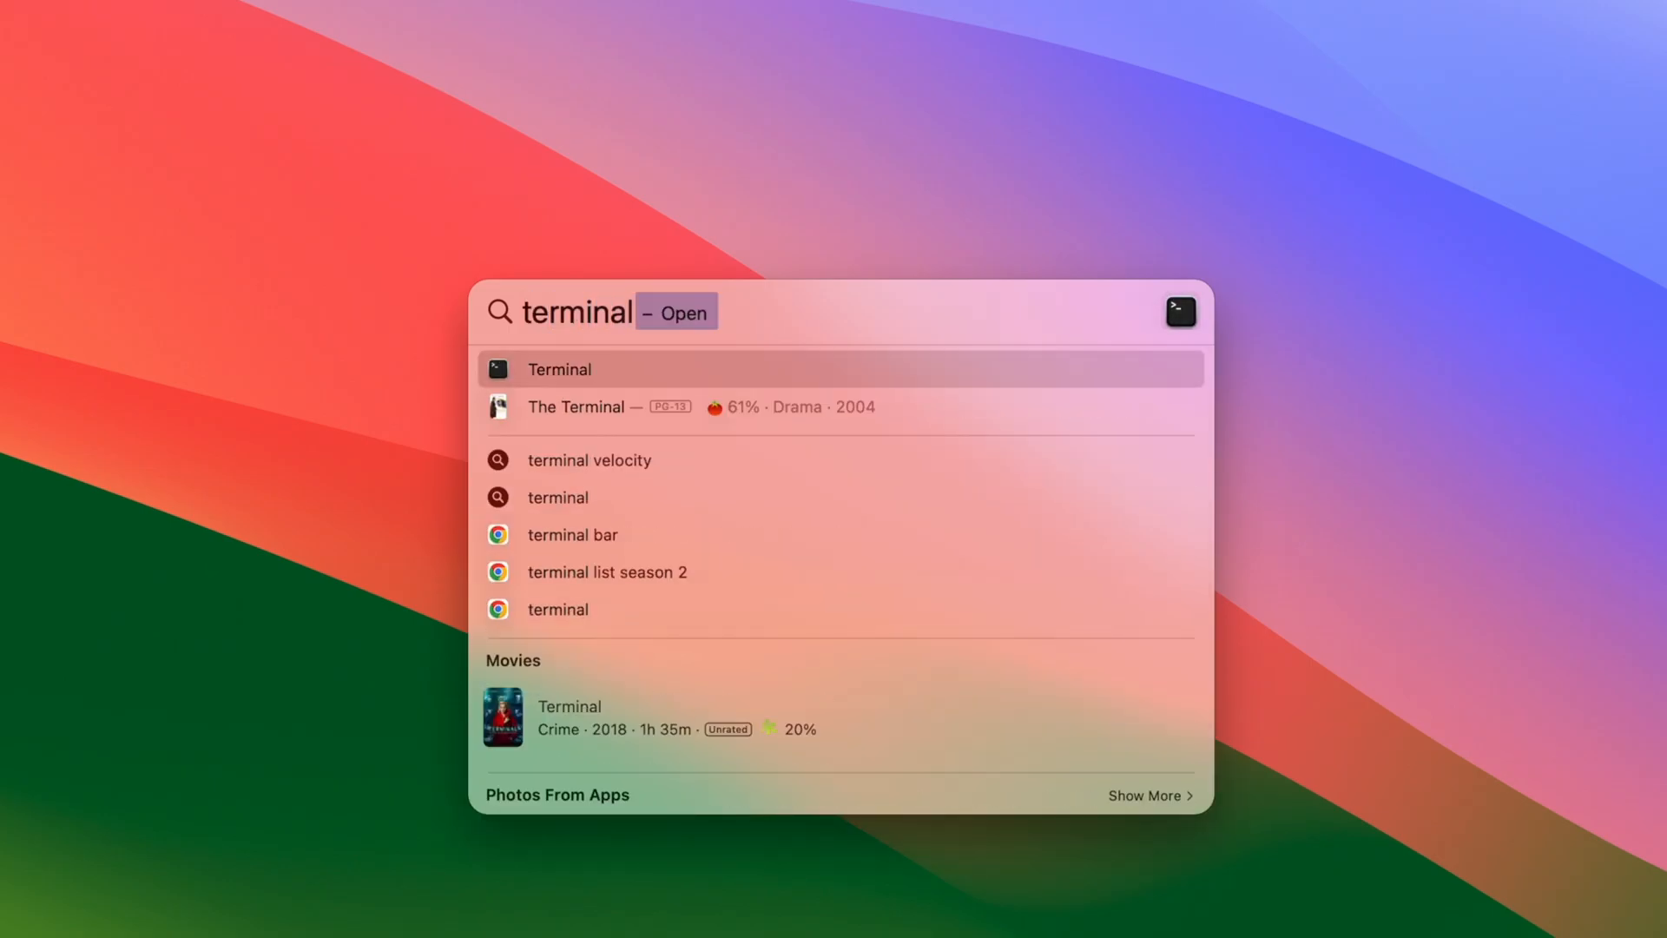
mouse_move(711, 384)
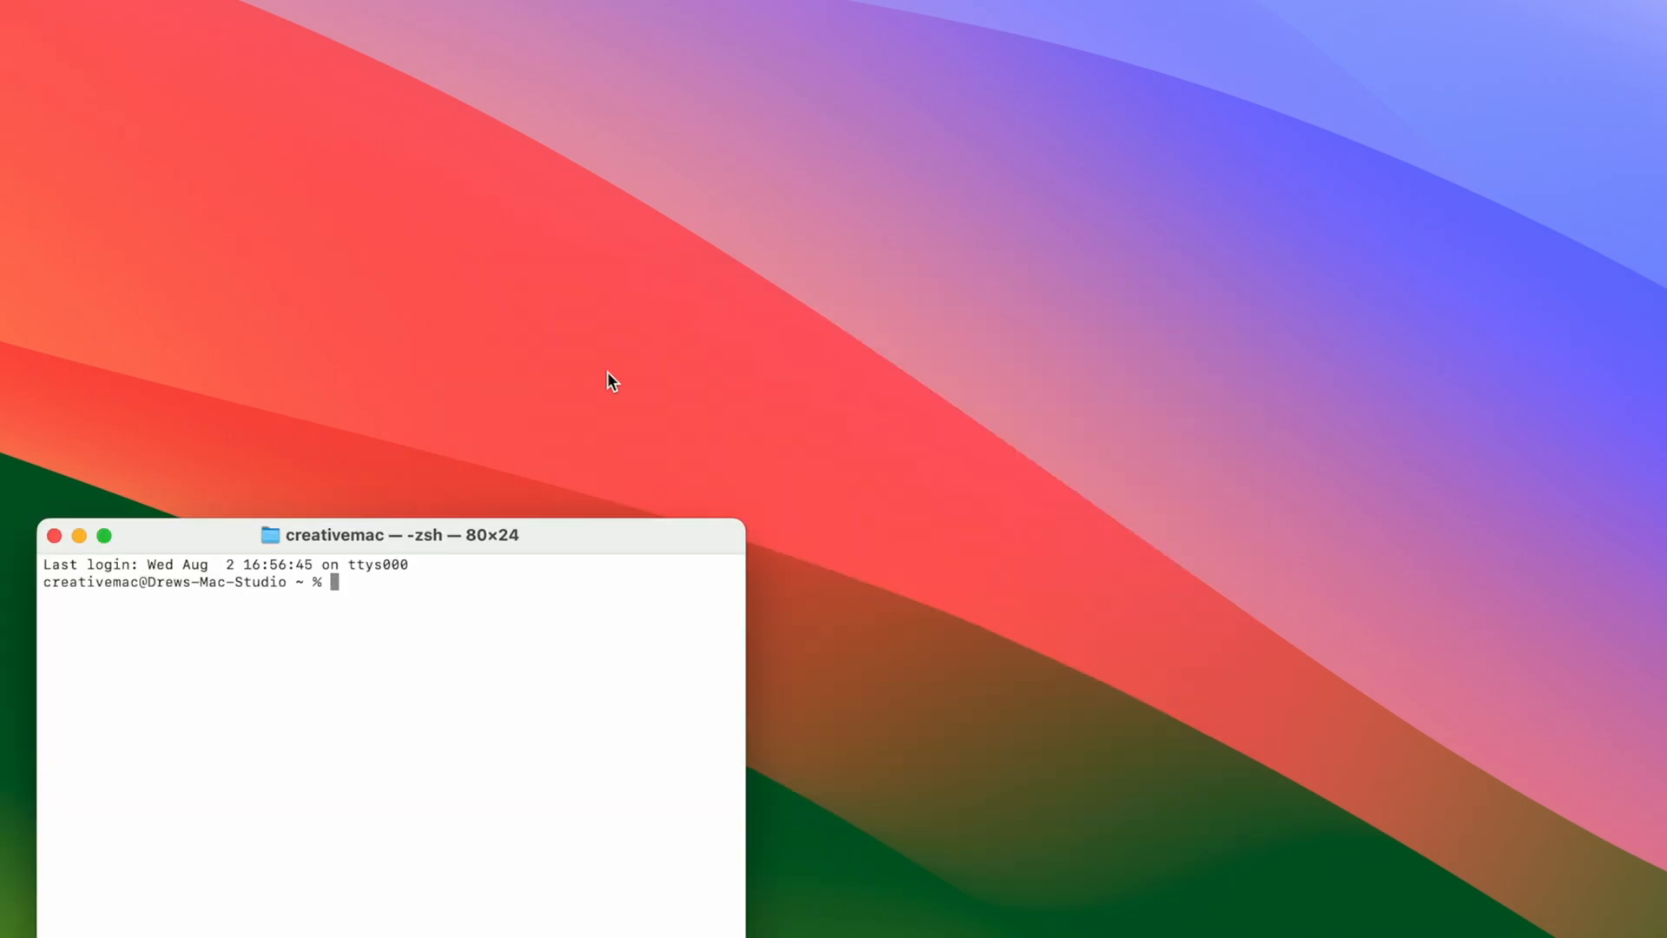
Center the Terminal window and enter "sudo powermetrics -s thermal"
left_click_drag(390, 535, 828, 229)
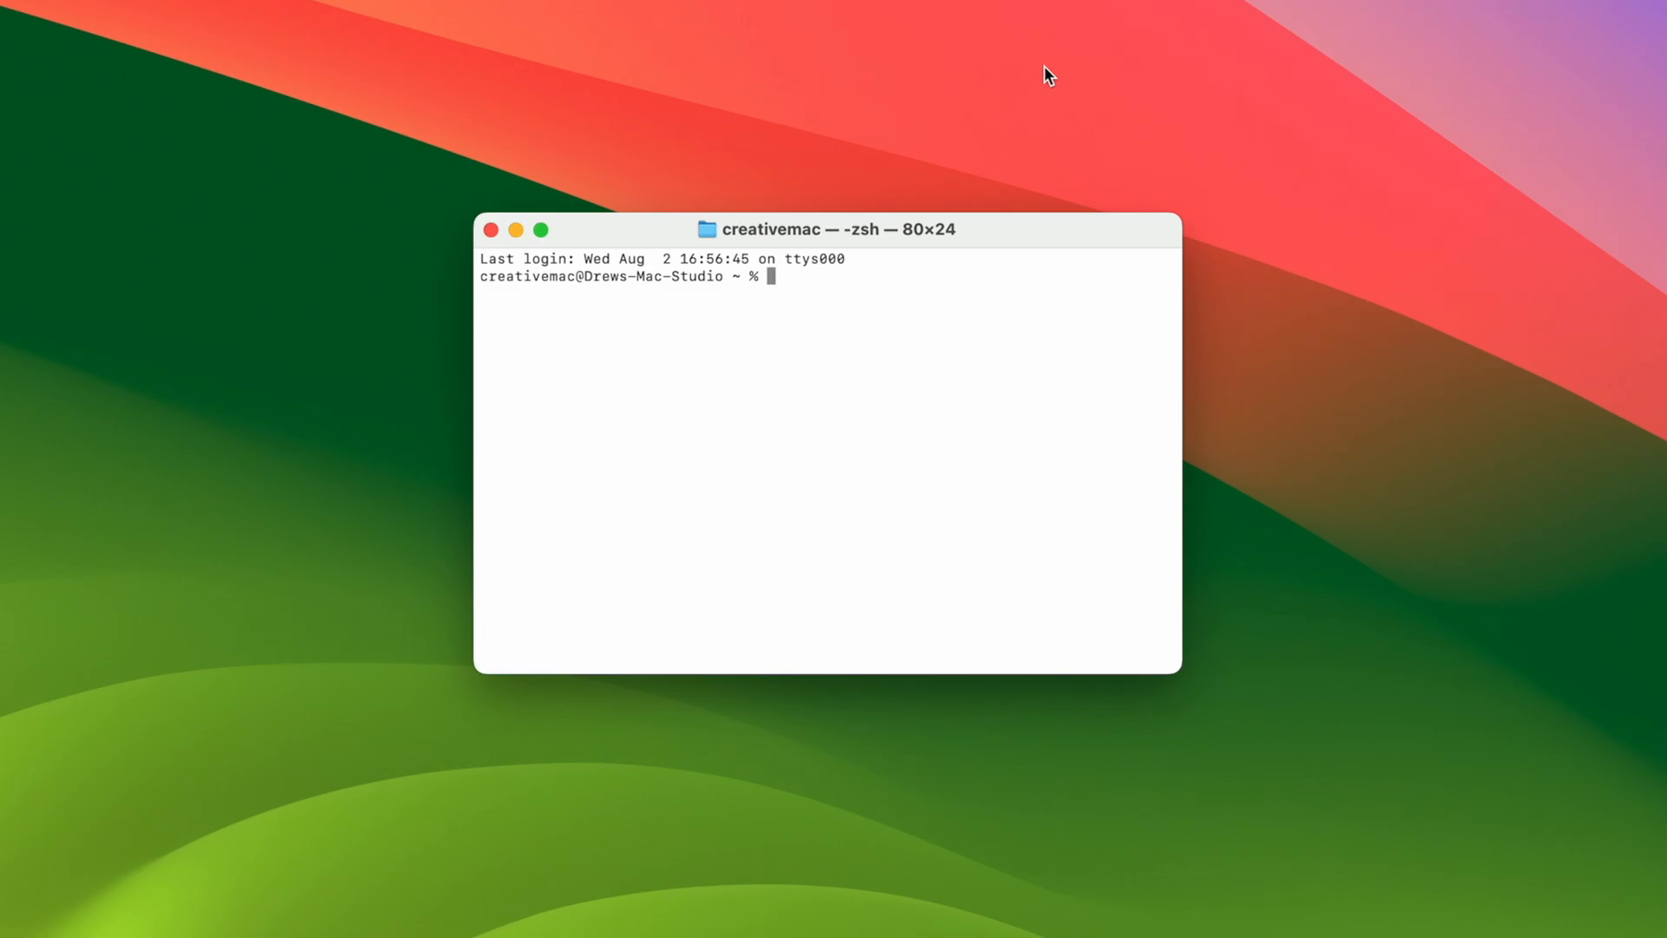
type("sudo powerme")
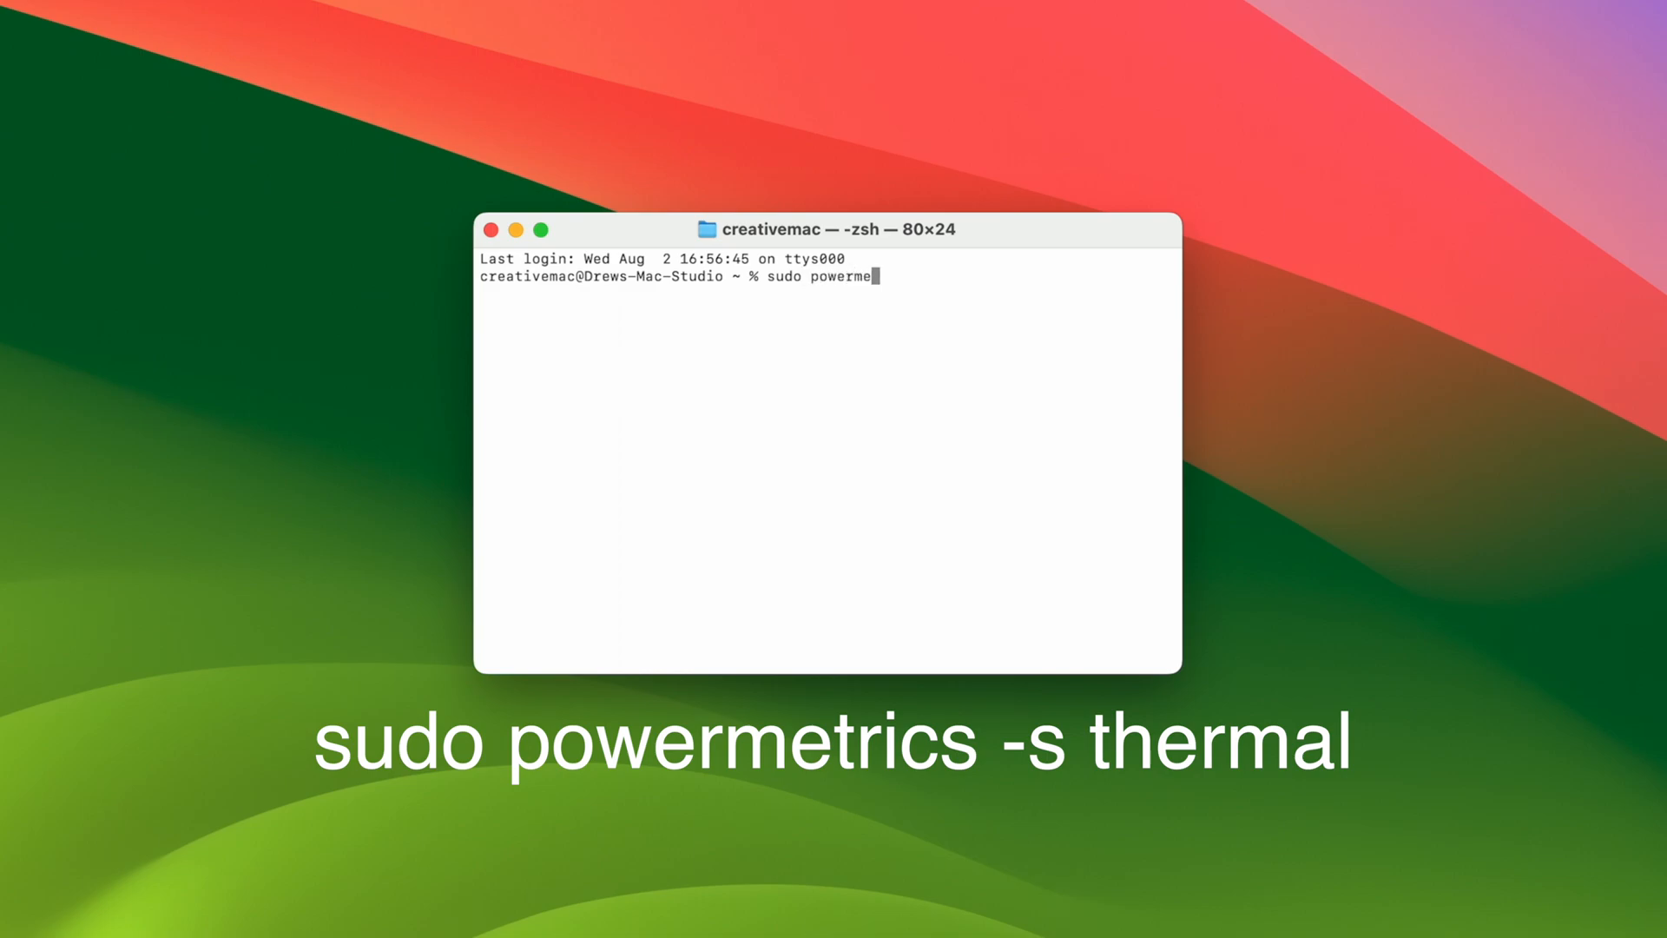
type("trics -s")
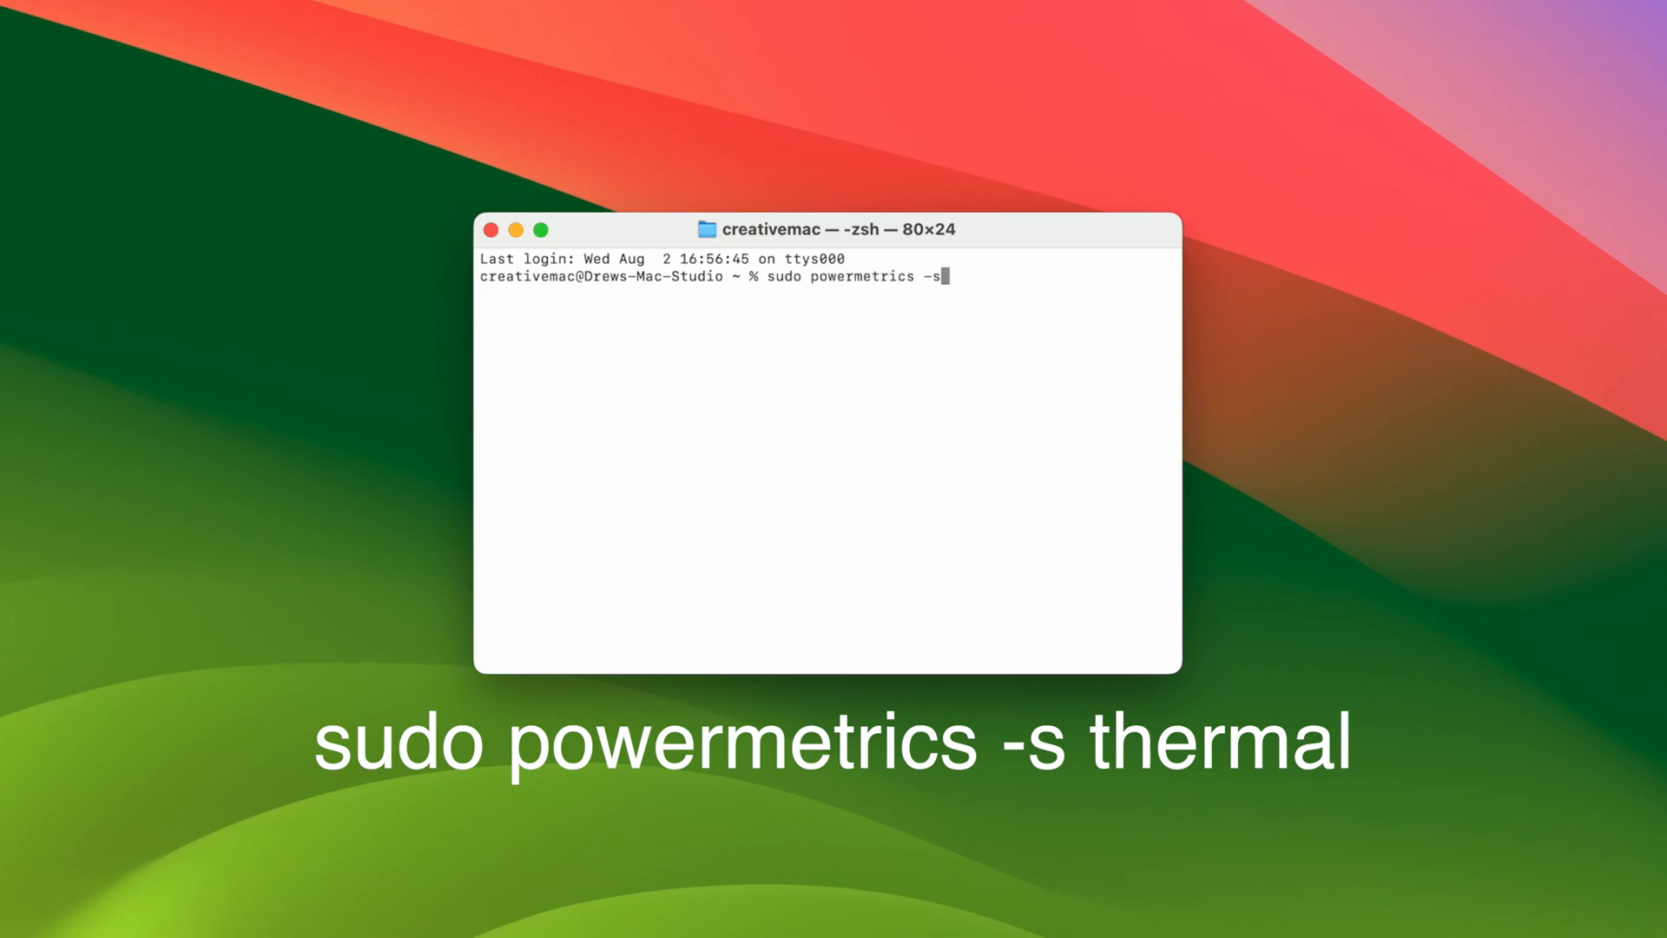
type("thermal")
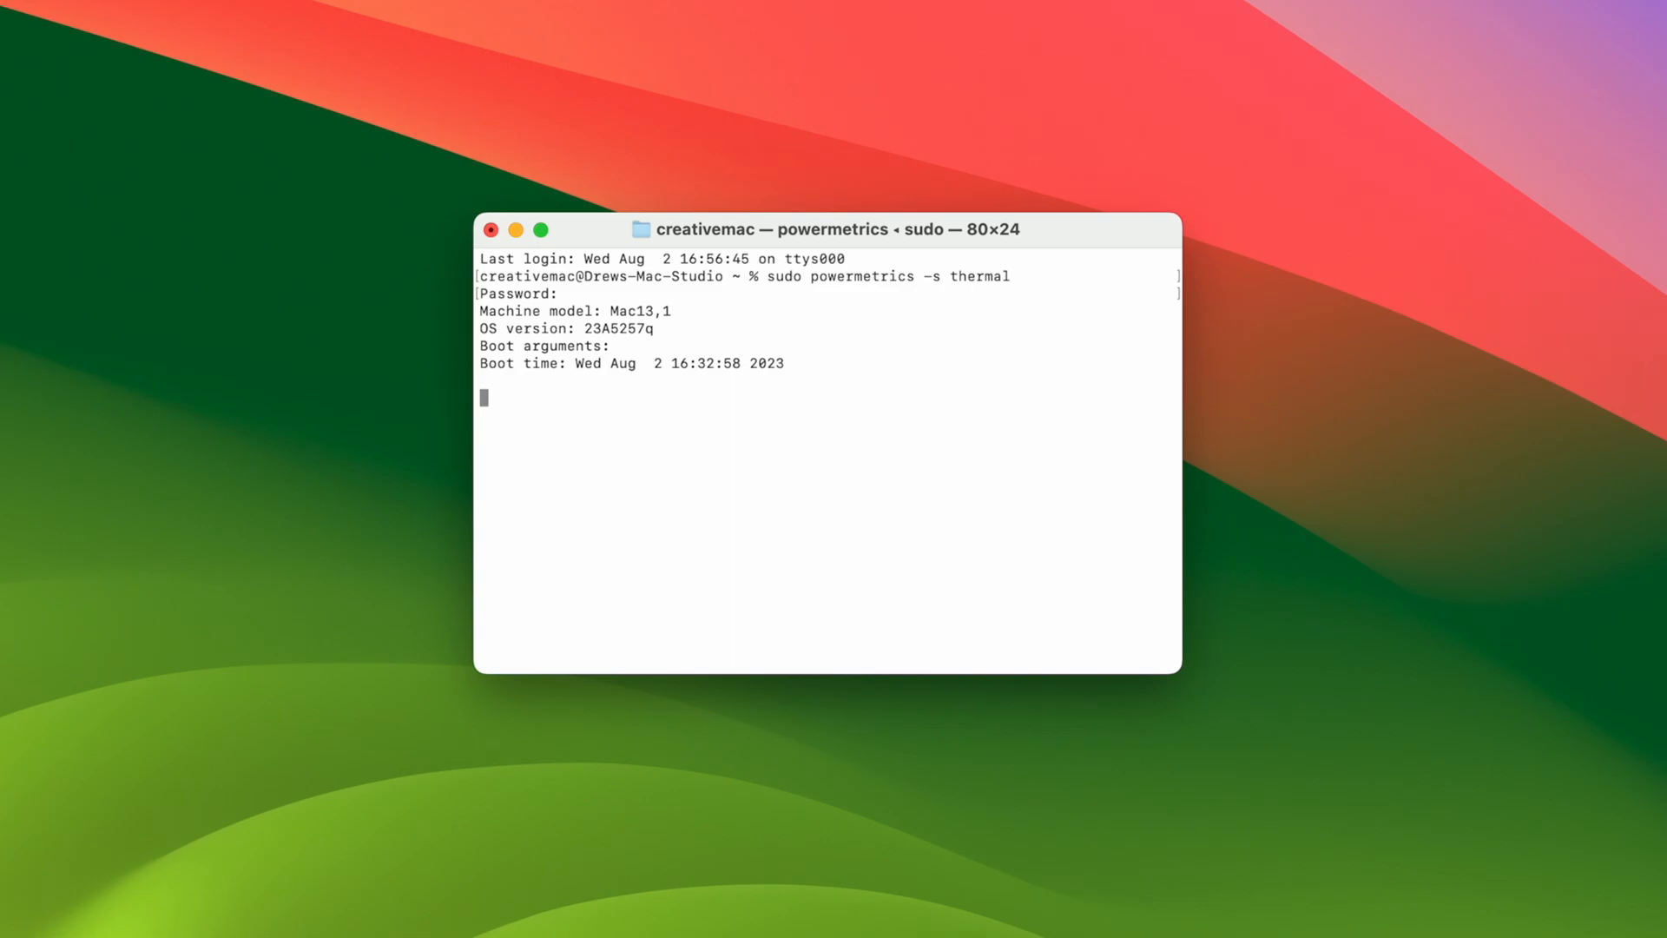
Submit the password and highlight the Nominal thermal pressure level in the output
key("Return")
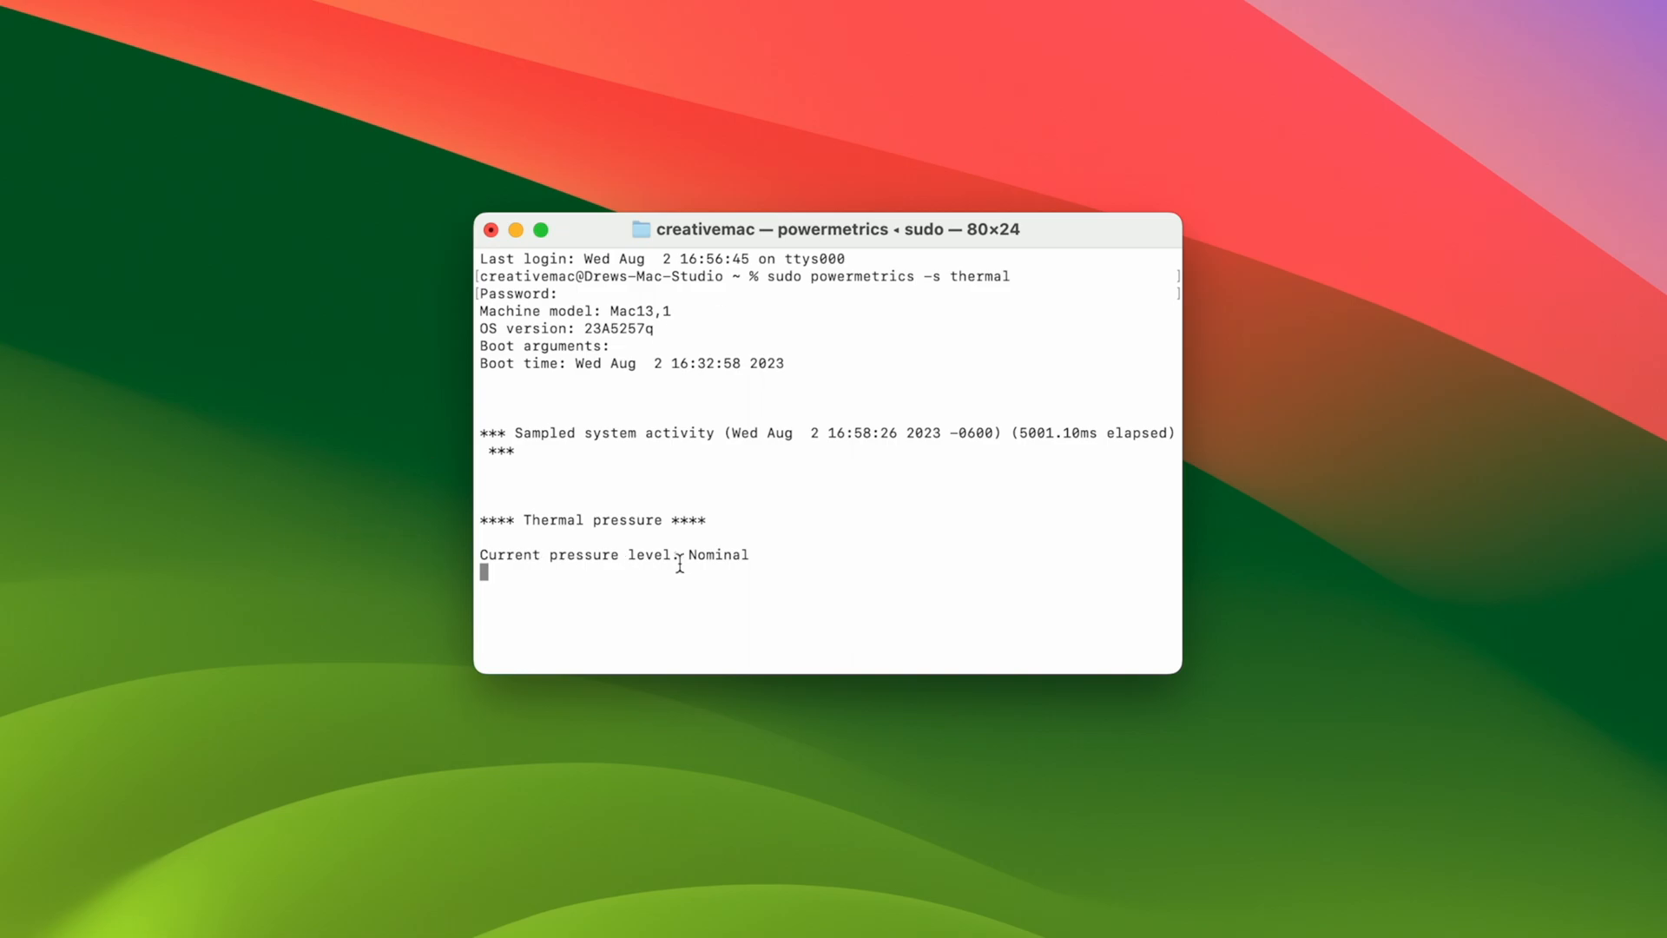
double_click(719, 554)
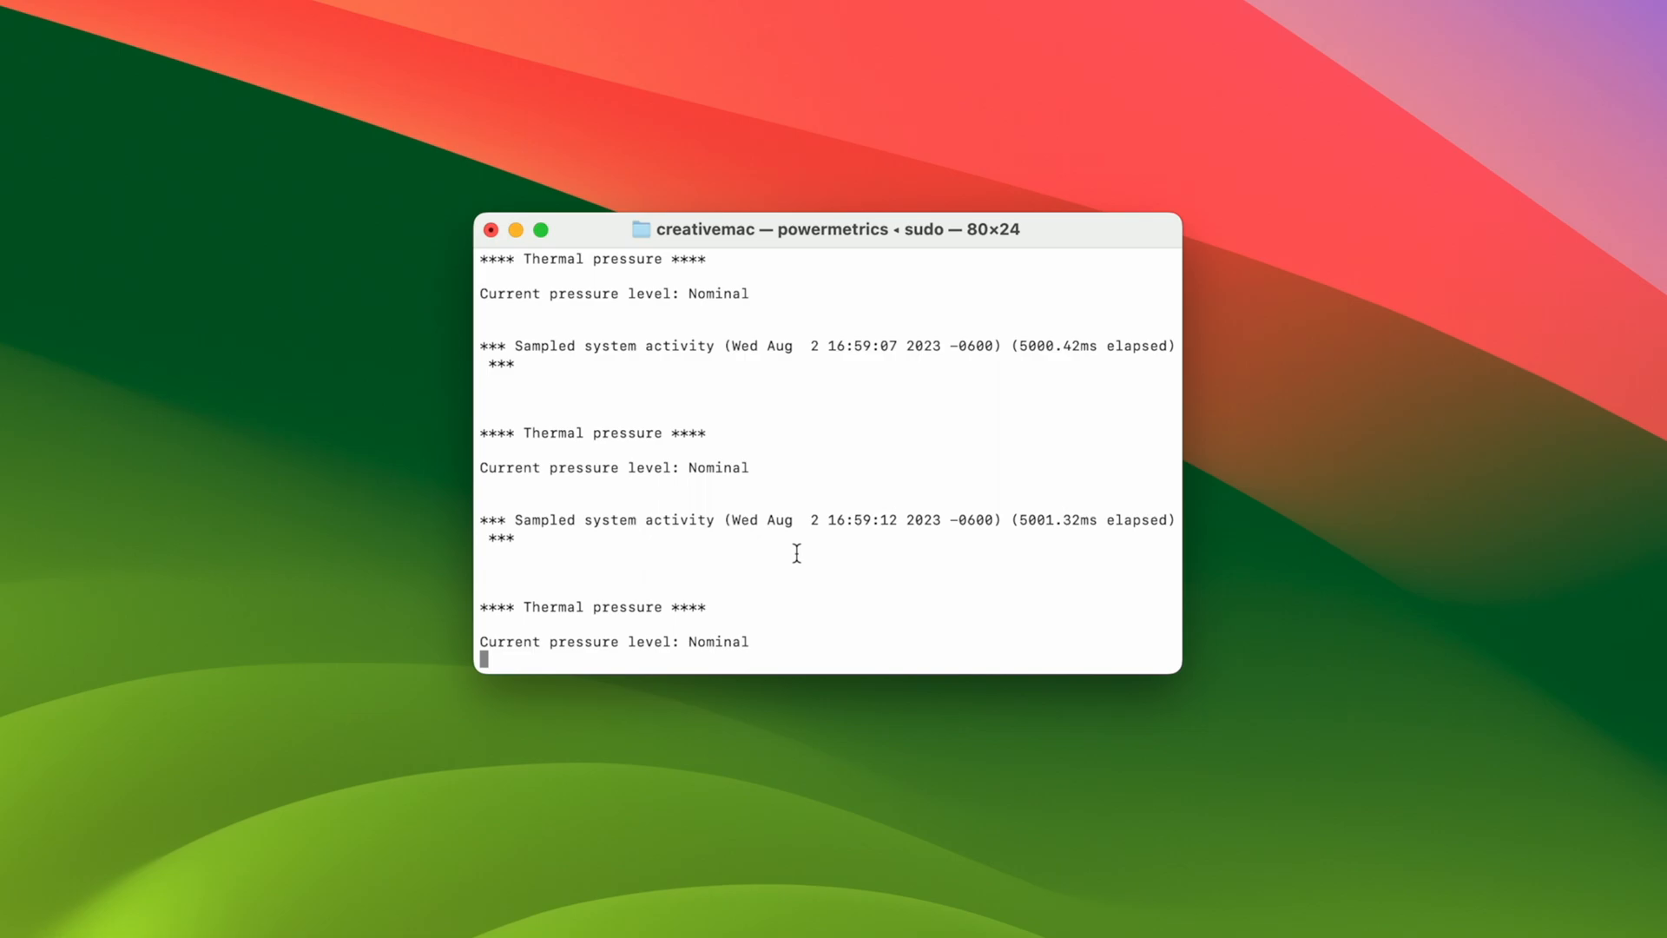
Stop powermetrics with Control-C and quit Terminal from the menu bar
key("ctrl+c")
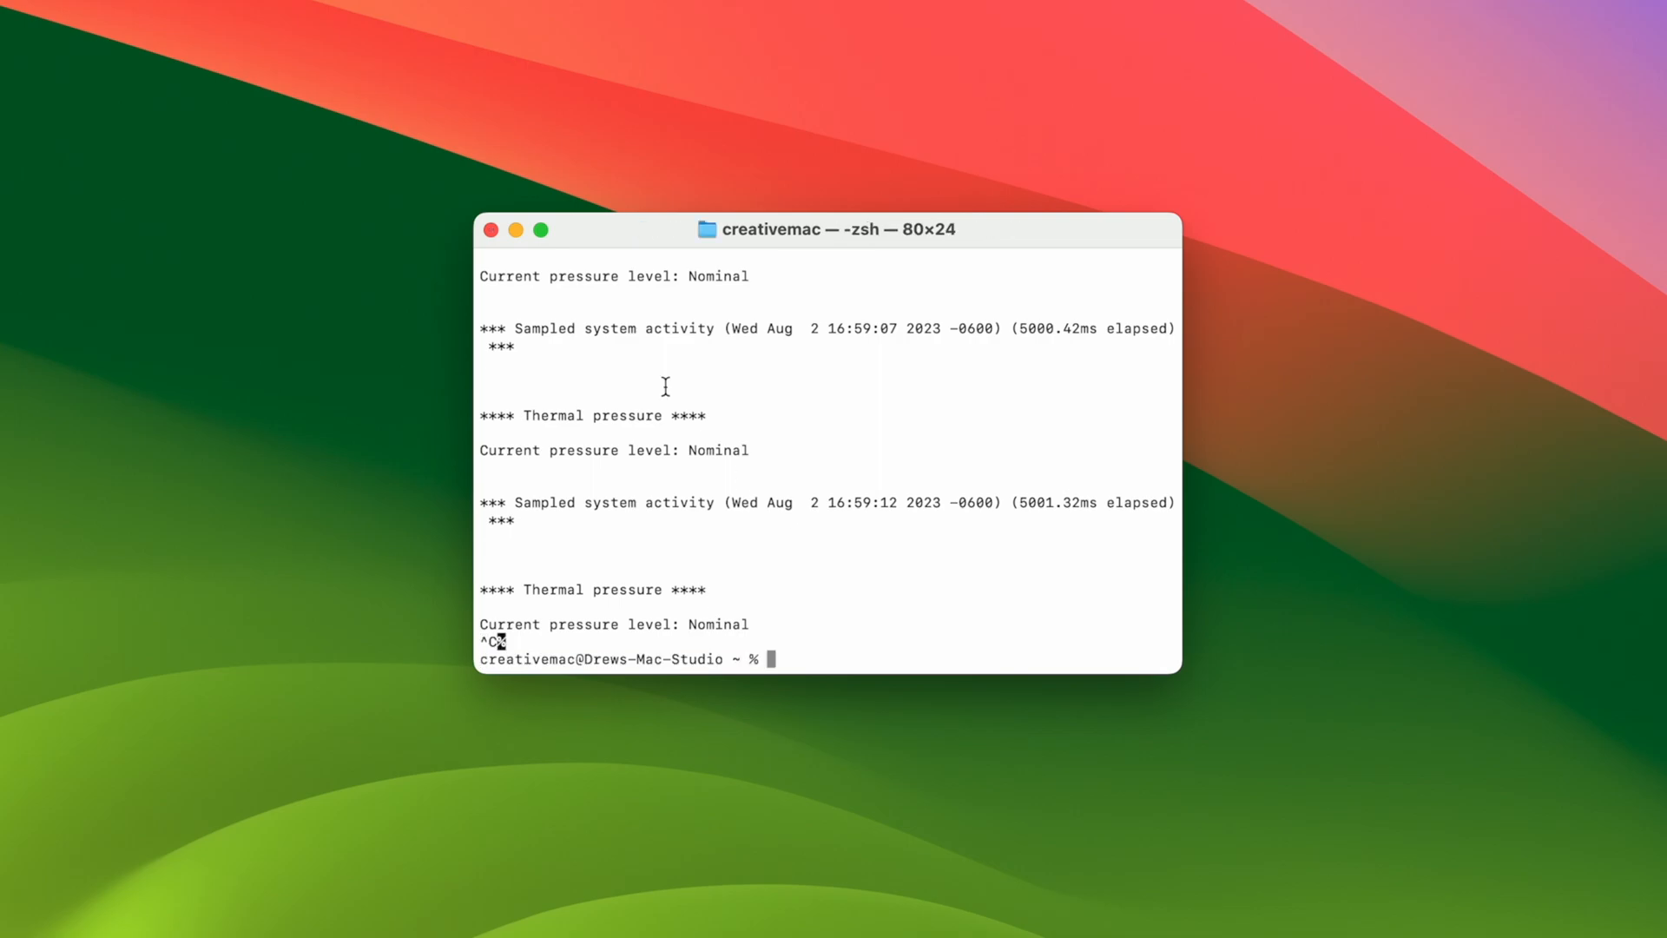
left_click(107, 15)
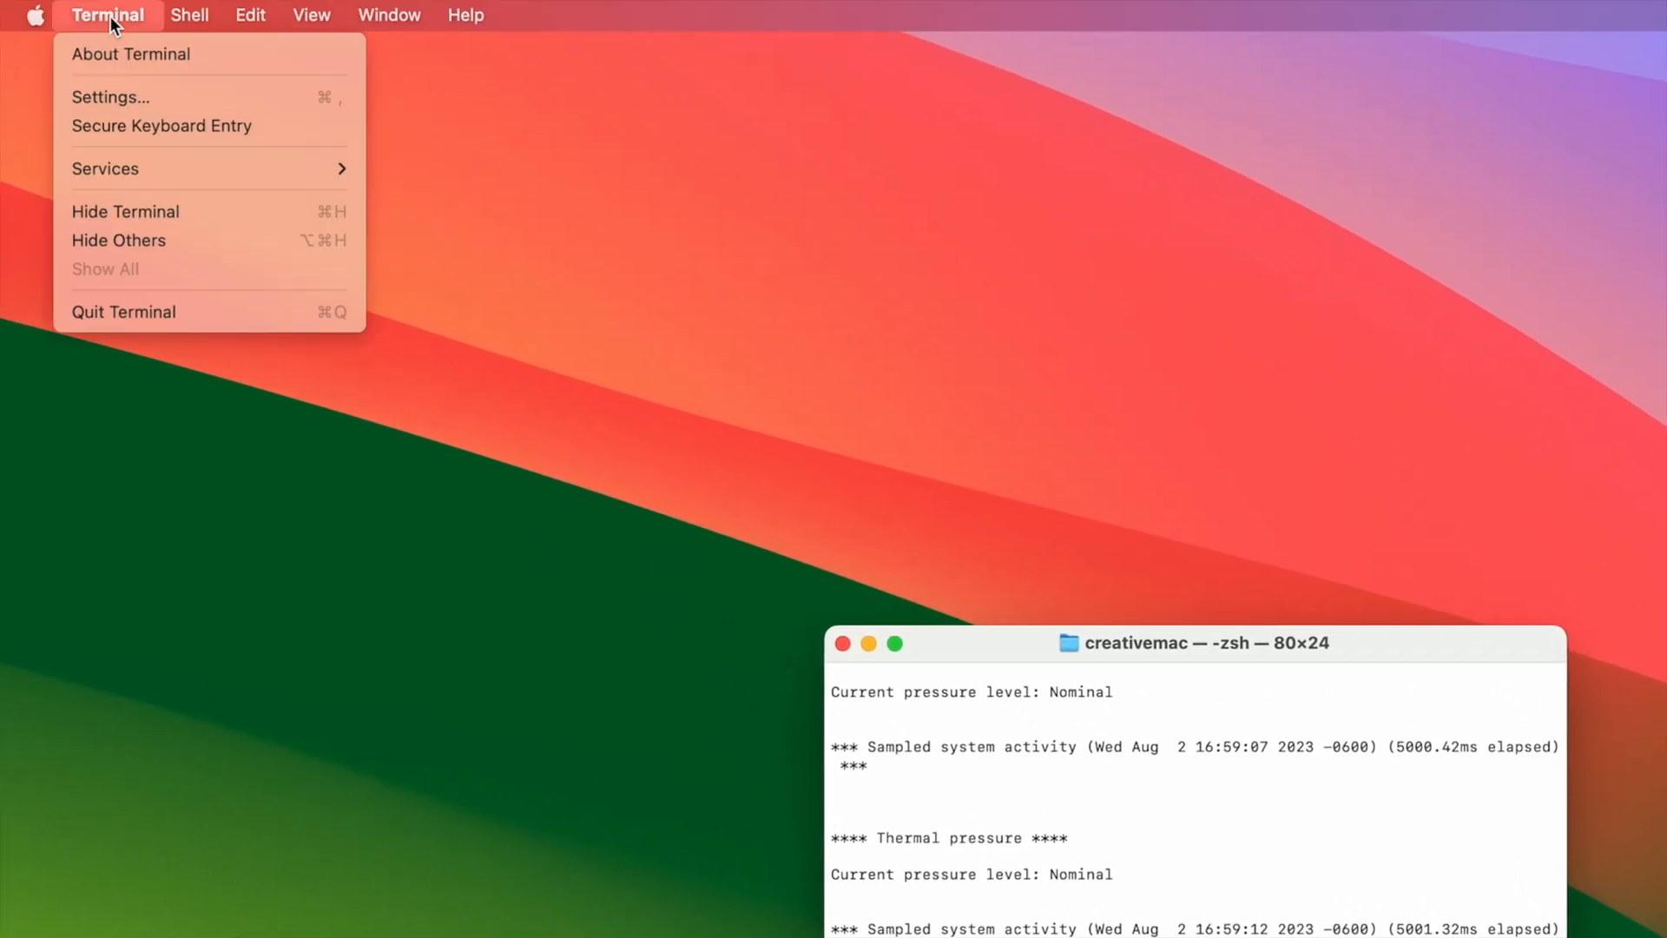
left_click(122, 311)
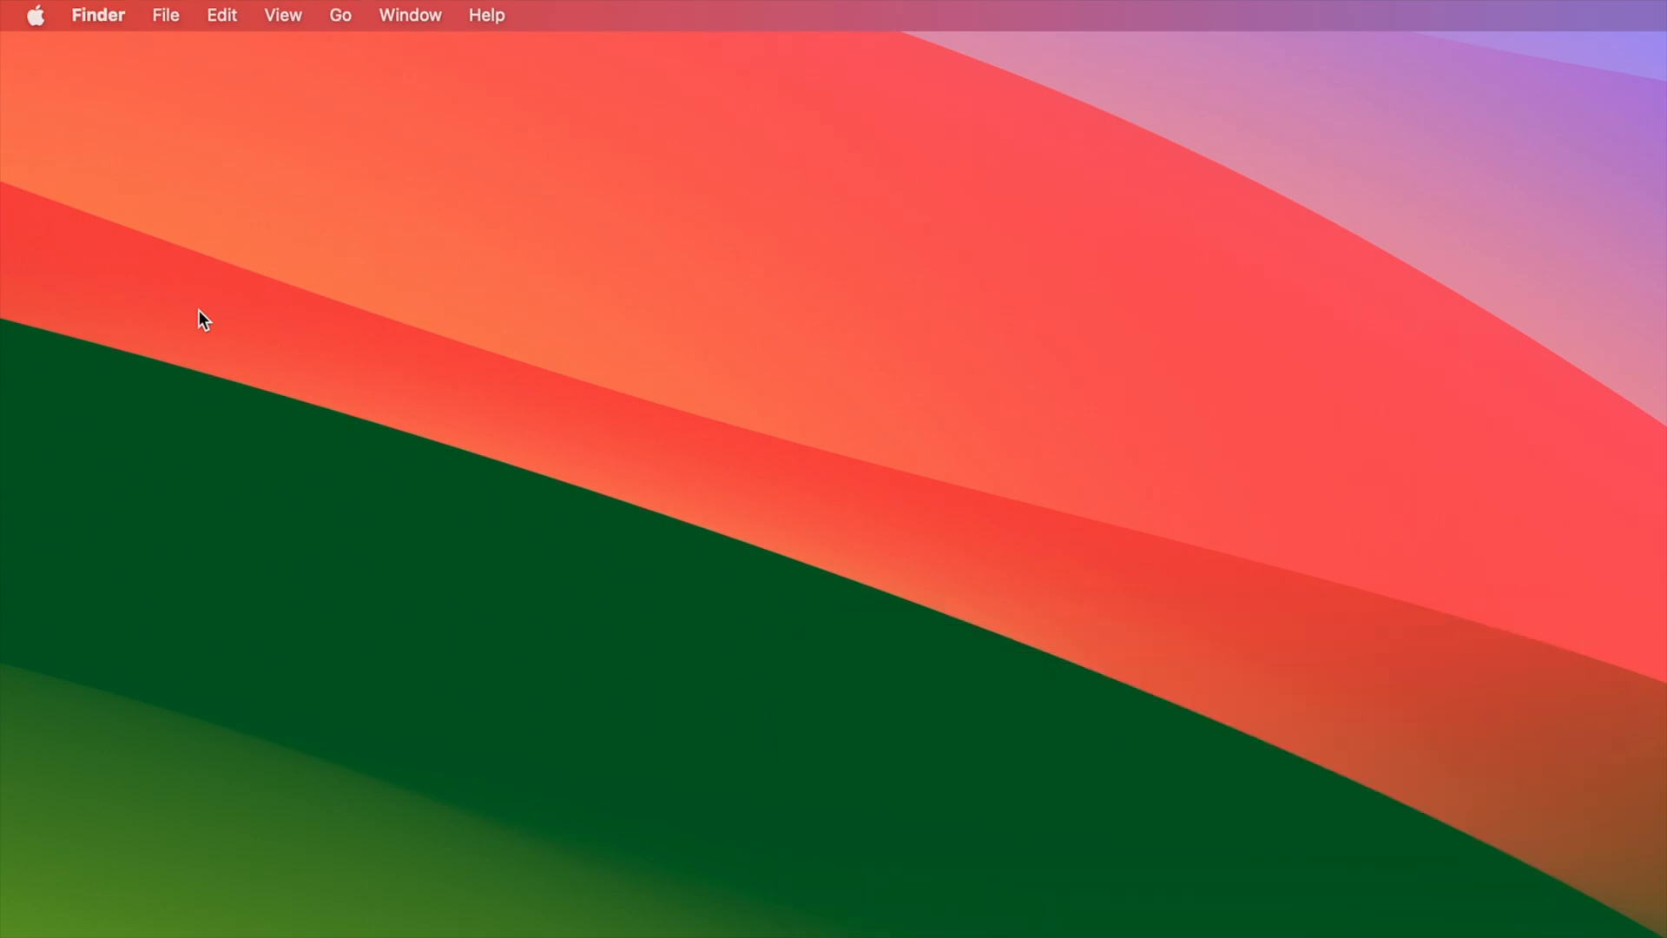